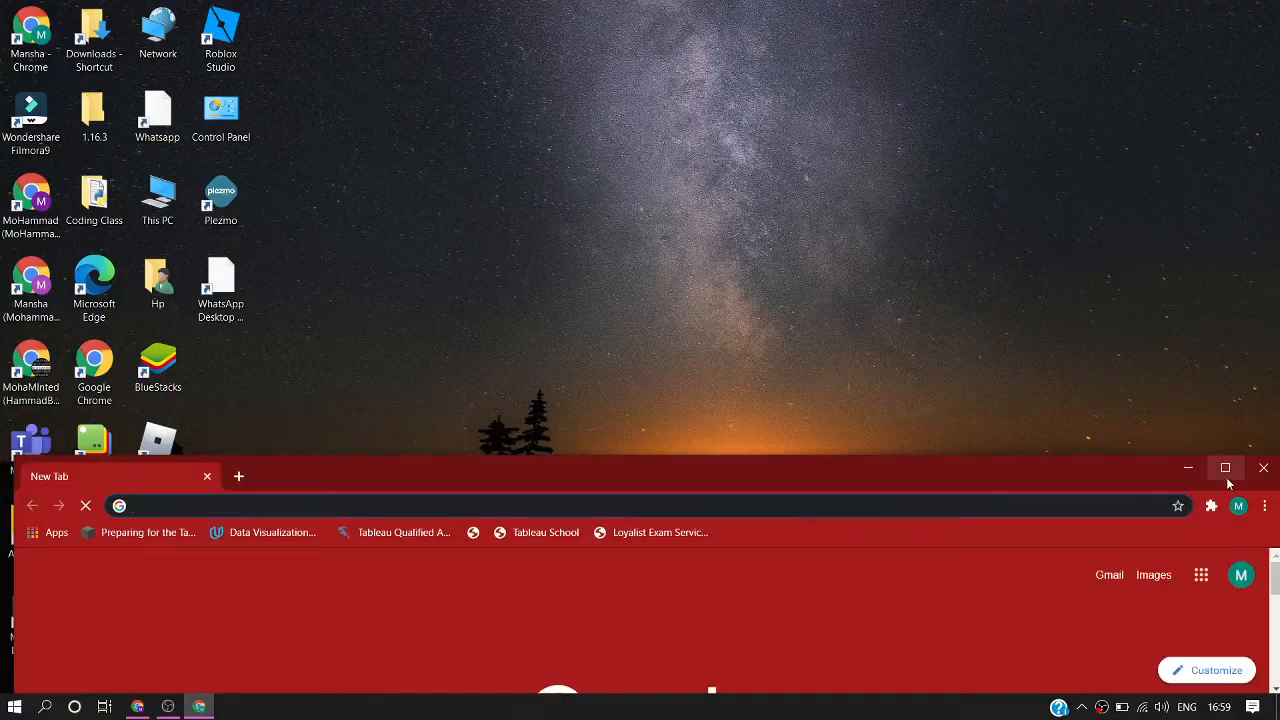
Maximize the Chrome window and open the Gmail inbox from the New Tab shortcut
left_click(1226, 468)
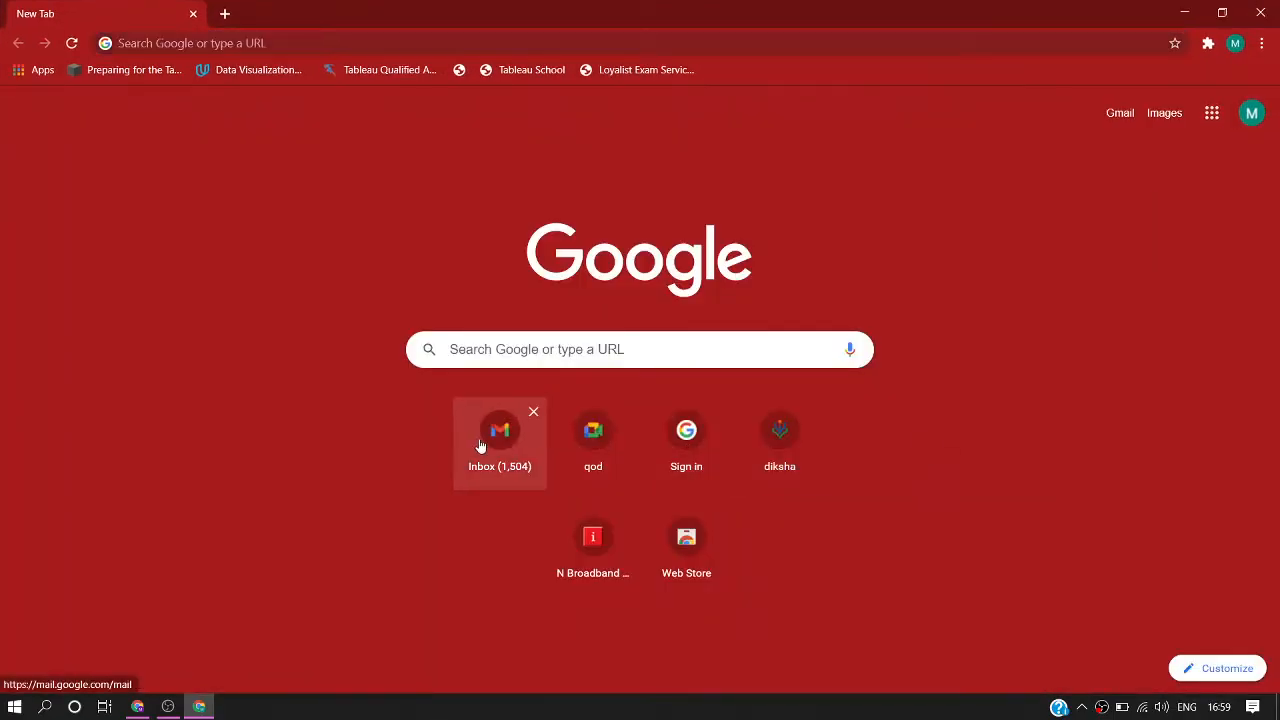
left_click(500, 430)
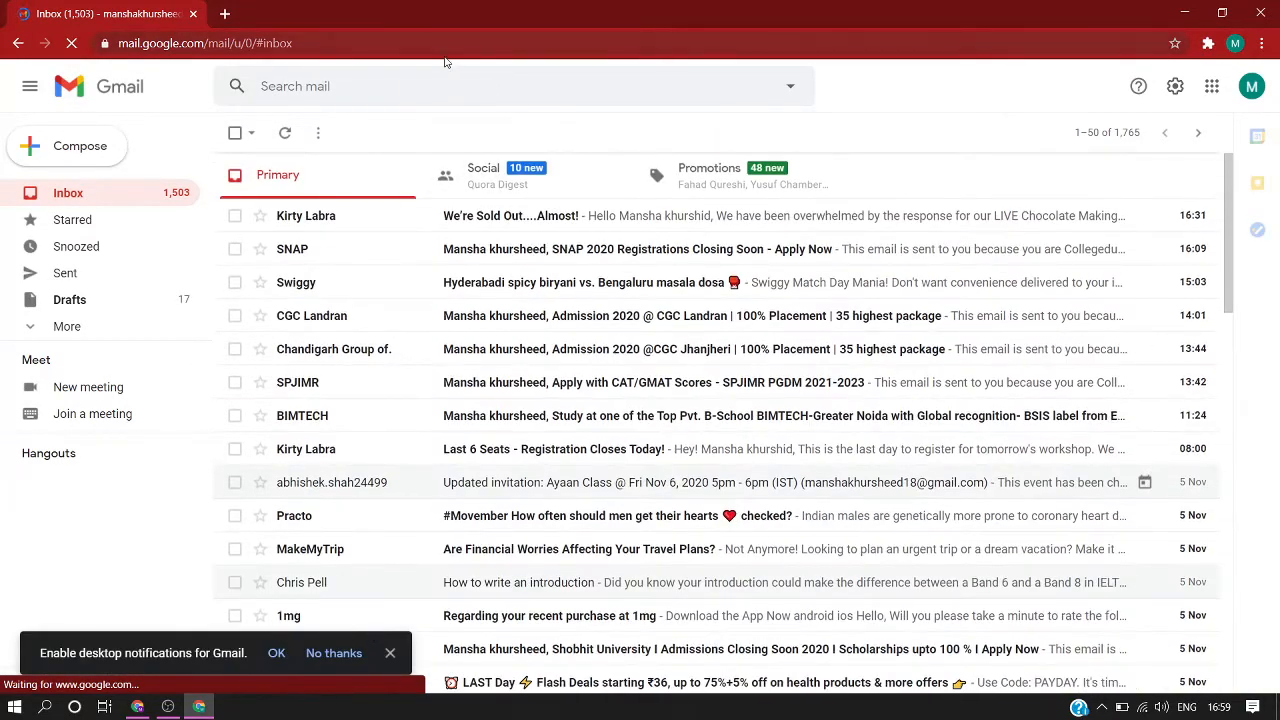
type("abhishek")
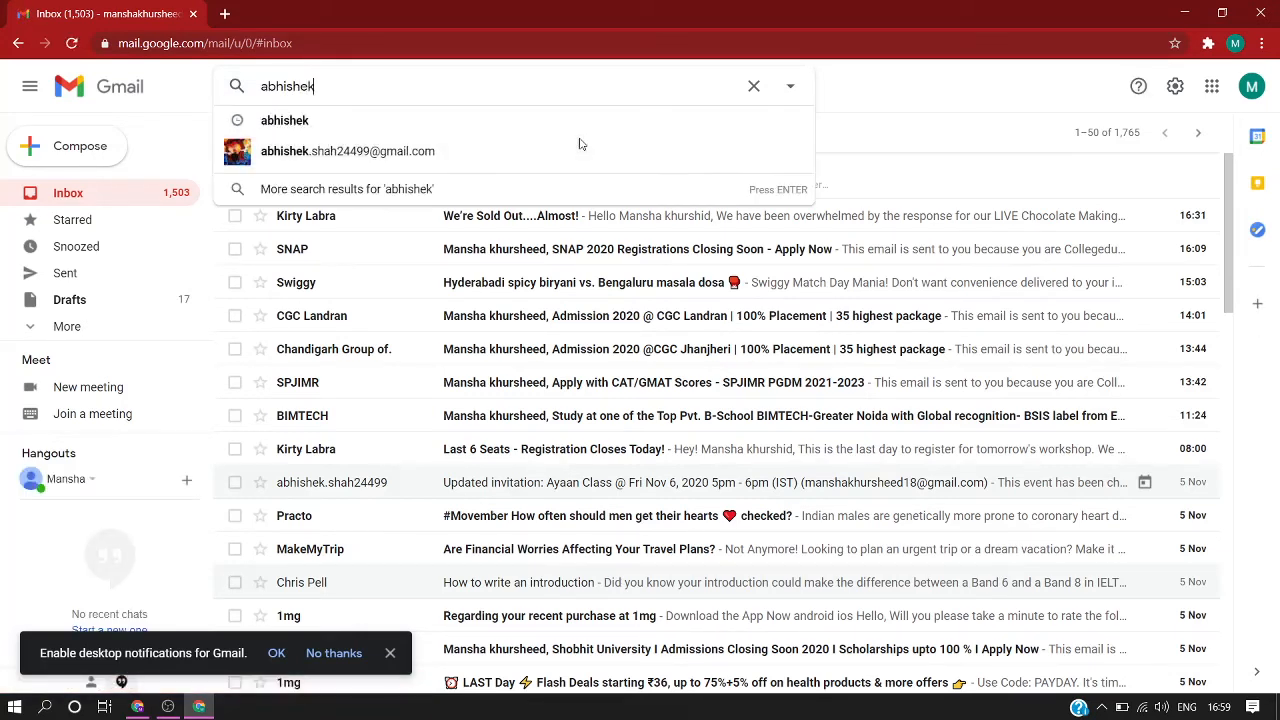
mouse_move(348, 152)
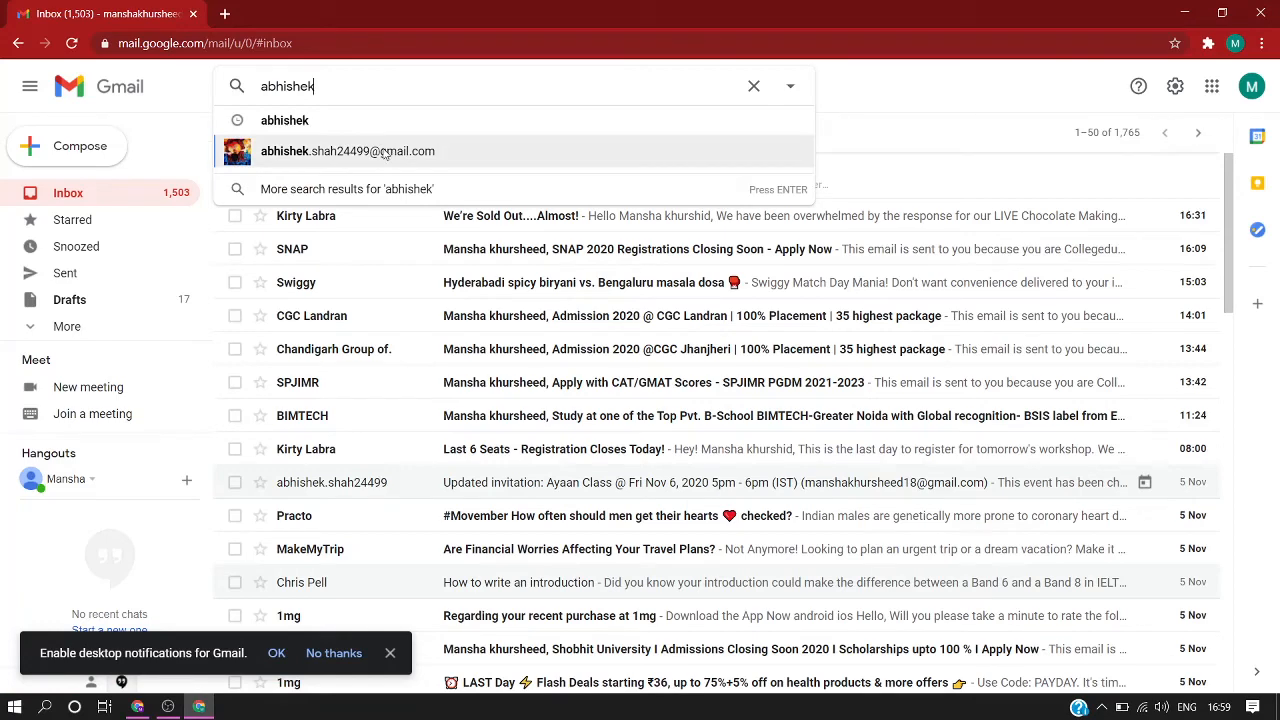
left_click(348, 152)
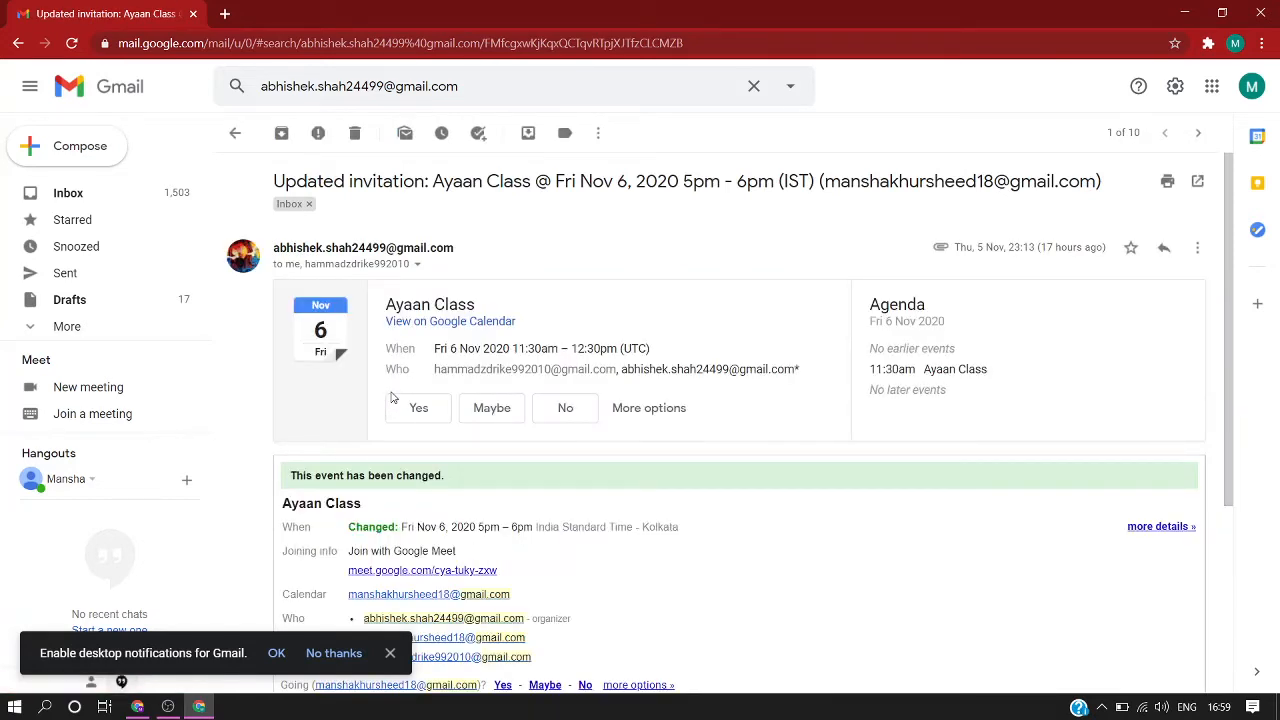
Copy the meet.google.com link under 'Joining info' and minimize Chrome to the desktop
left_click(422, 570)
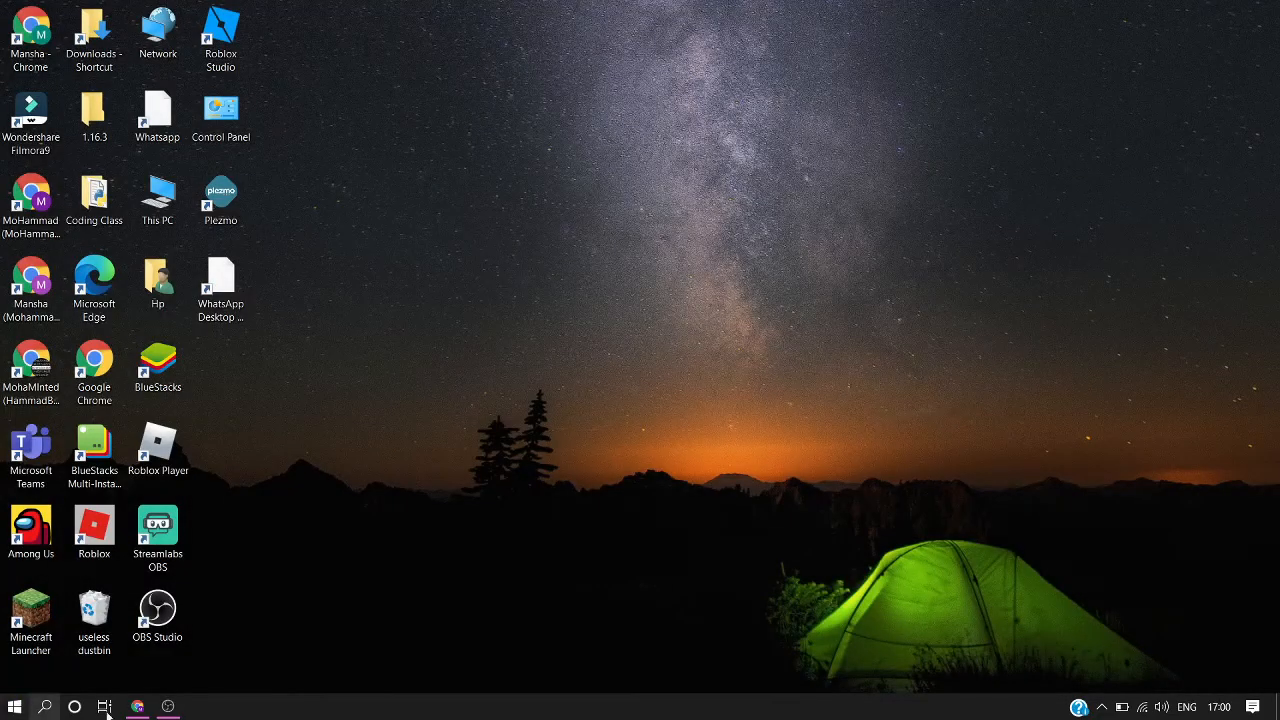
left_click(136, 708)
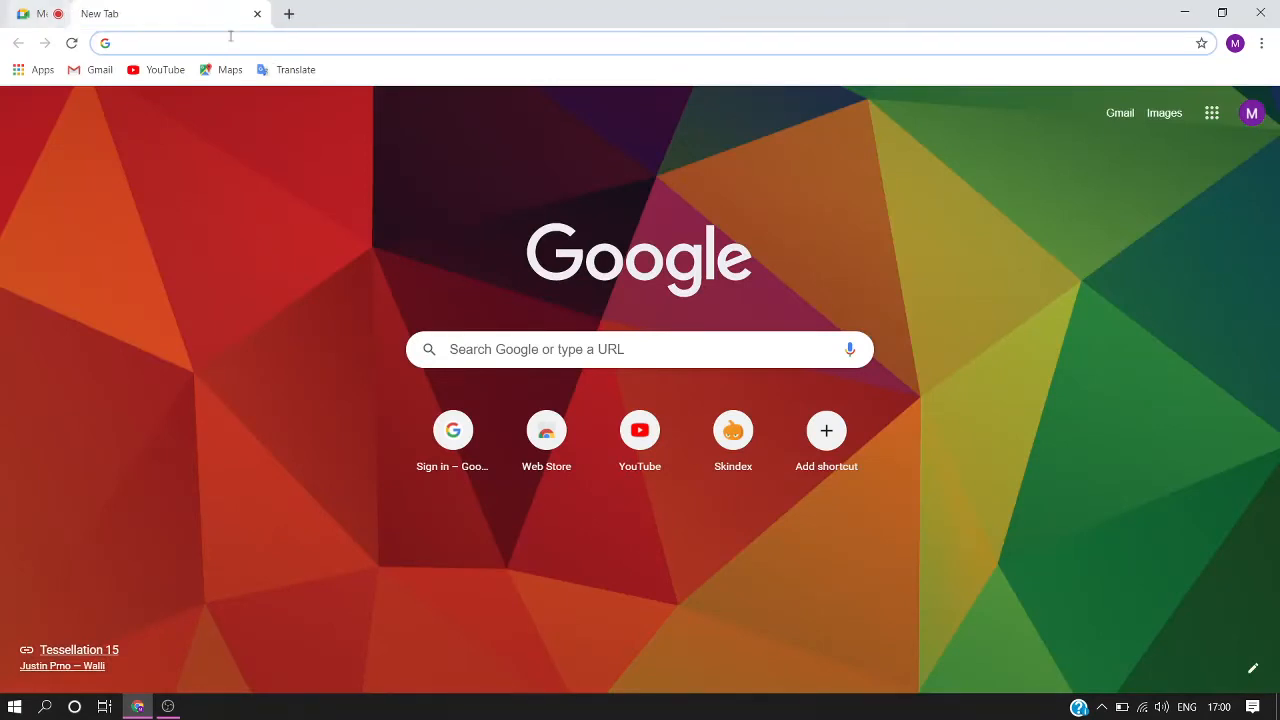
left_click(640, 348)
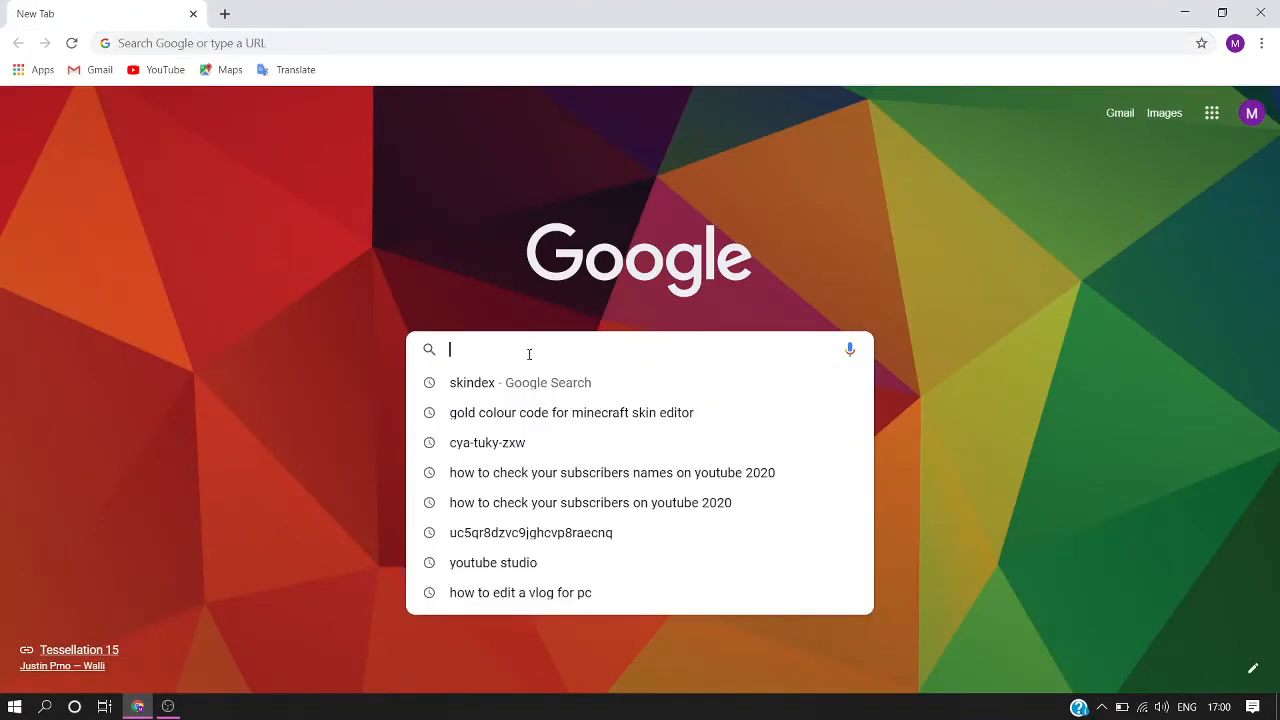
type("https://meet.google.com/cya-tuky-zxw")
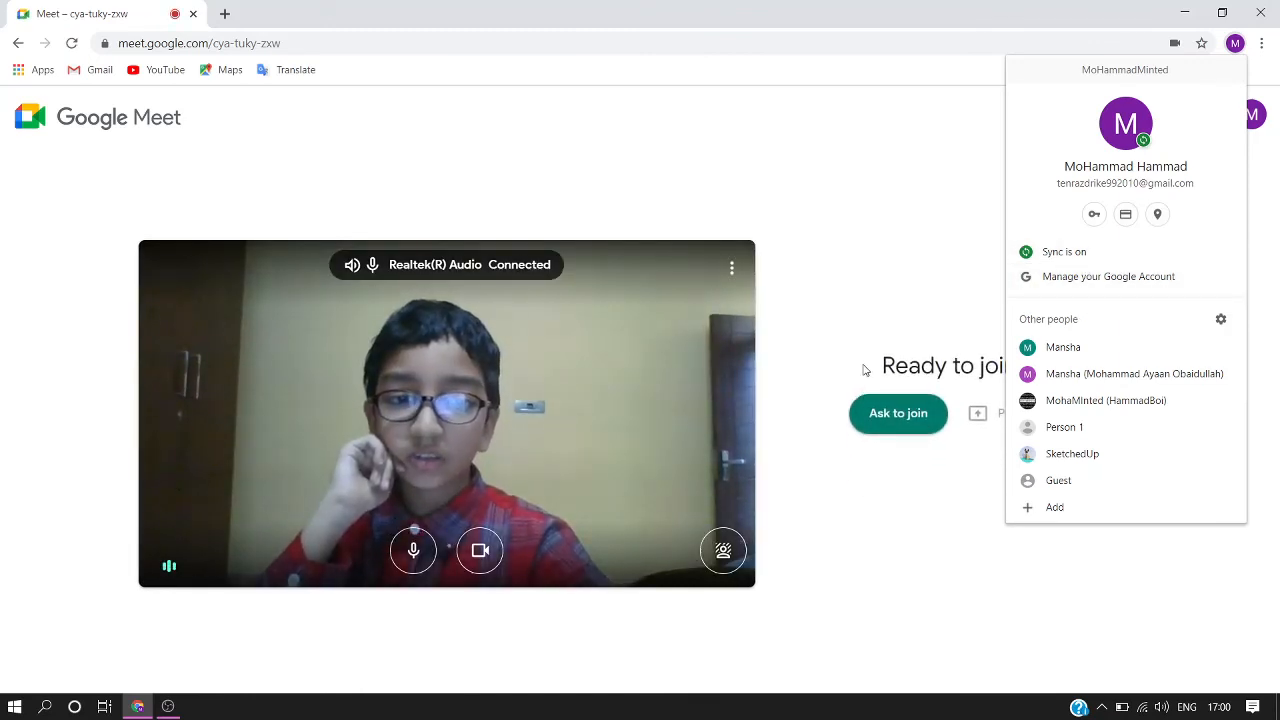
Close the account panel to show the Meet 'Ready to join?' lobby with camera preview
left_click(868, 358)
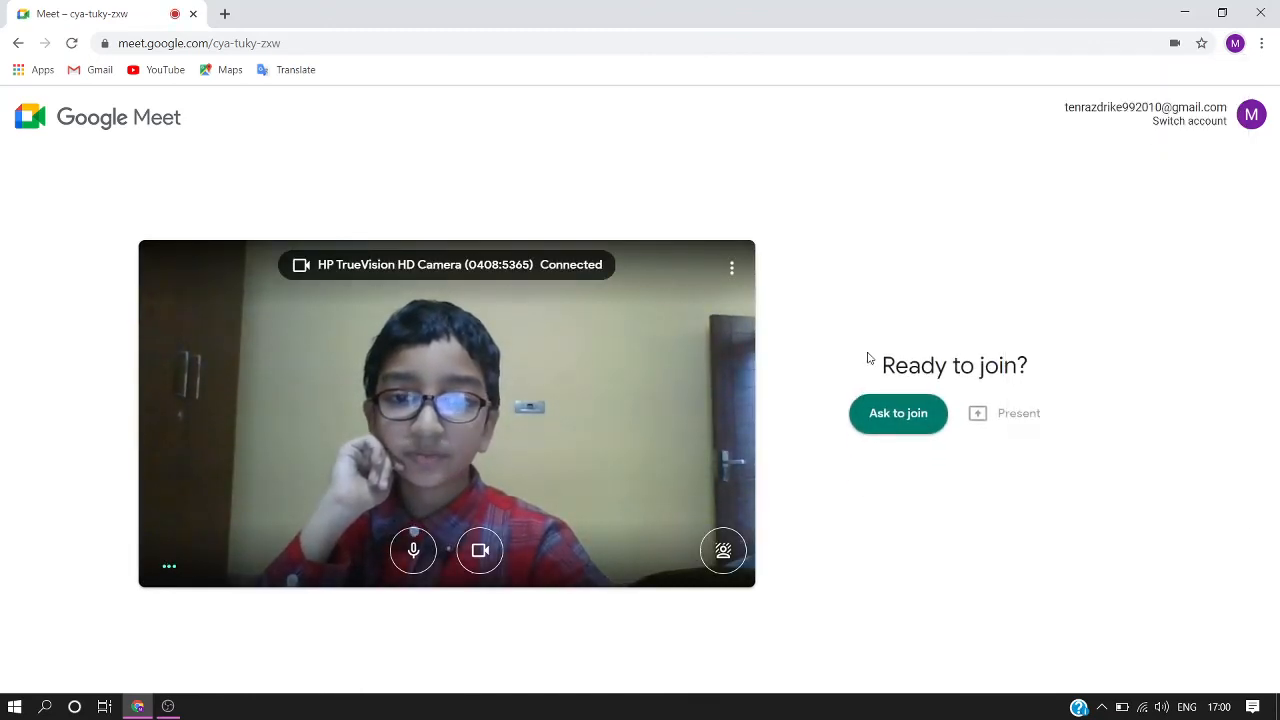